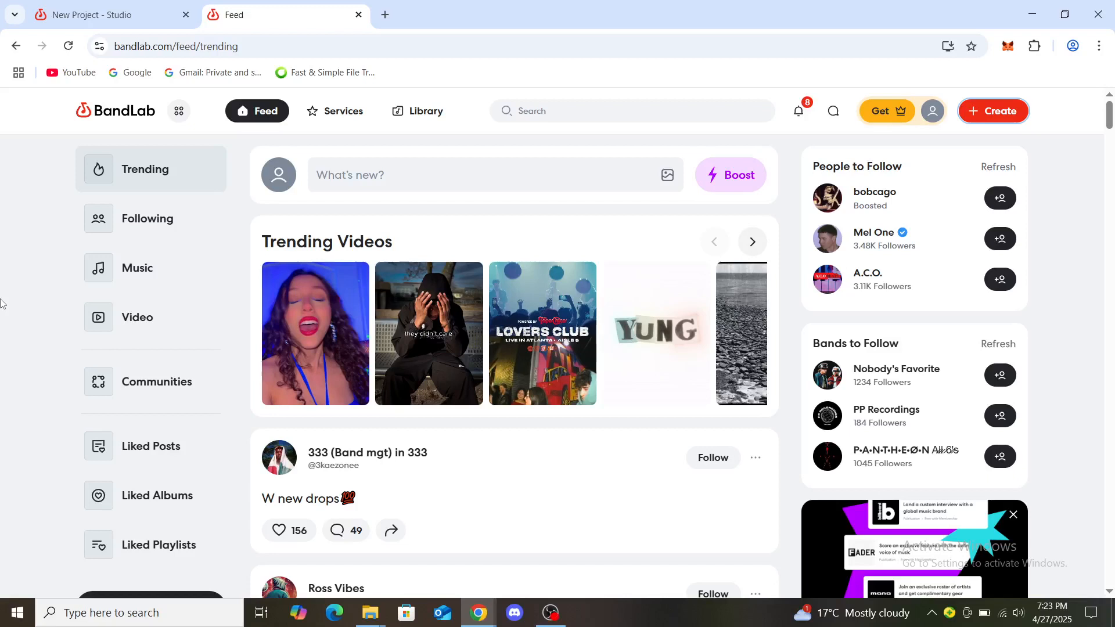
mouse_move(40, 284)
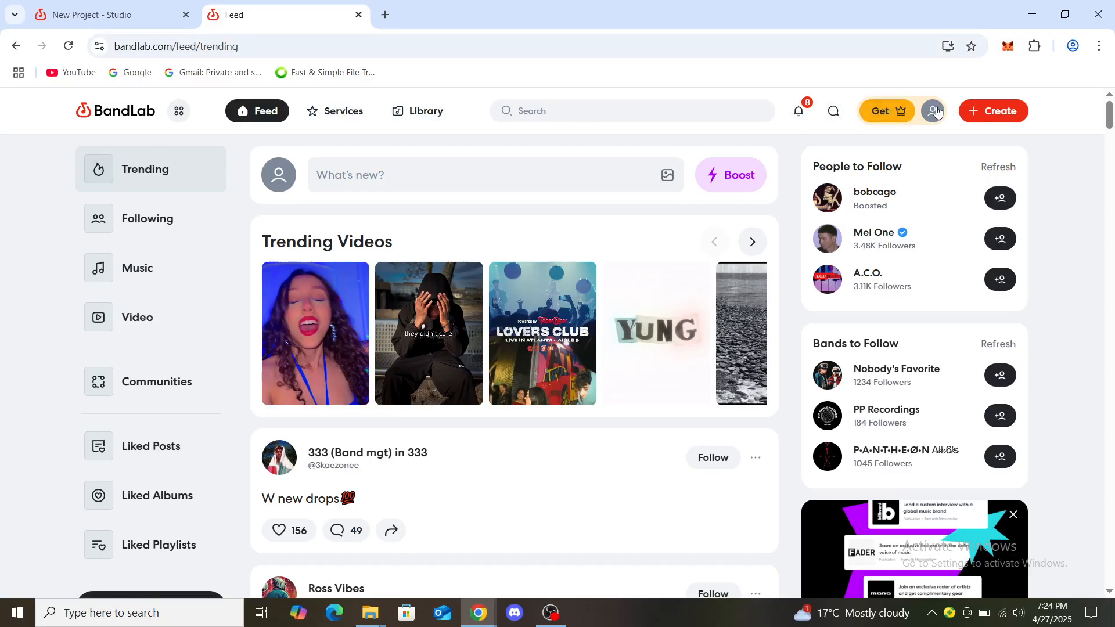
mouse_move(937, 114)
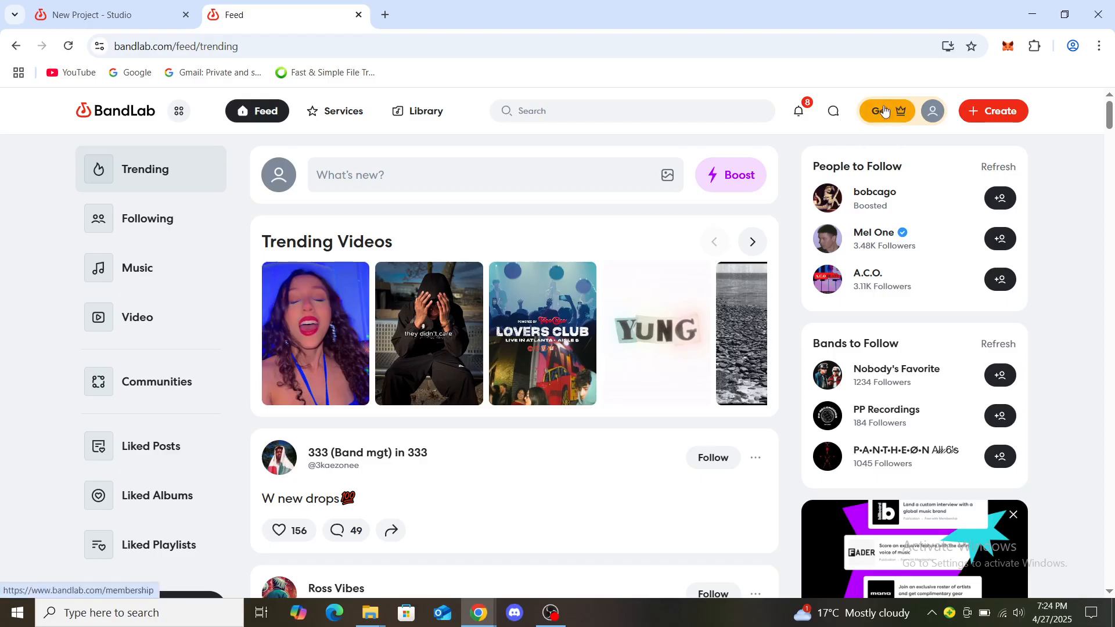
Open the 'Get' membership offer and scroll through its perks and plans
left_click(887, 111)
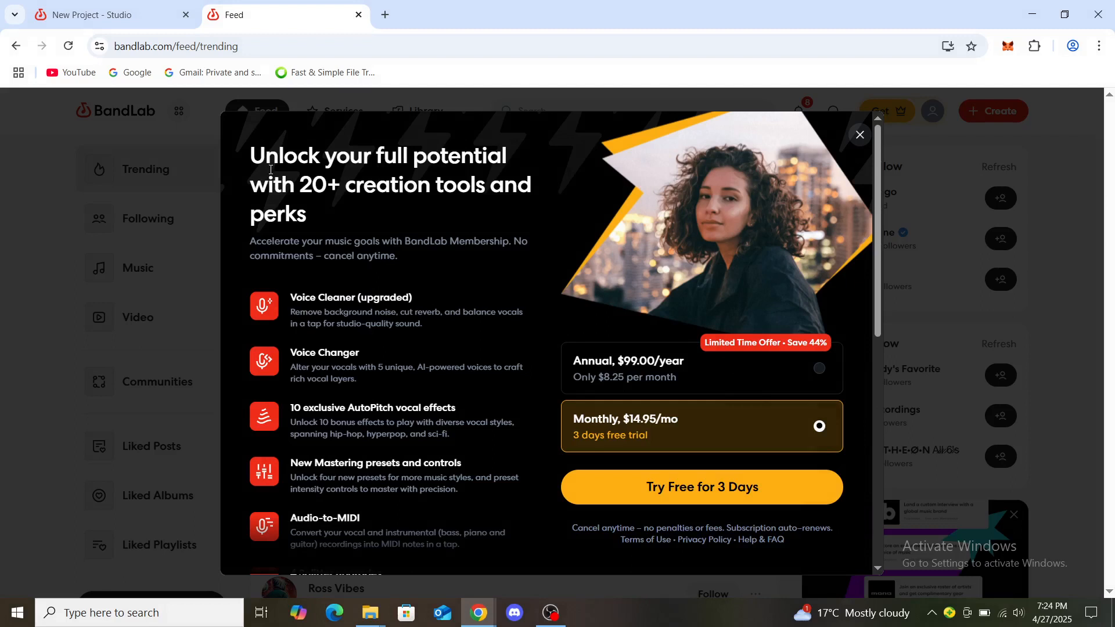
mouse_move(366, 258)
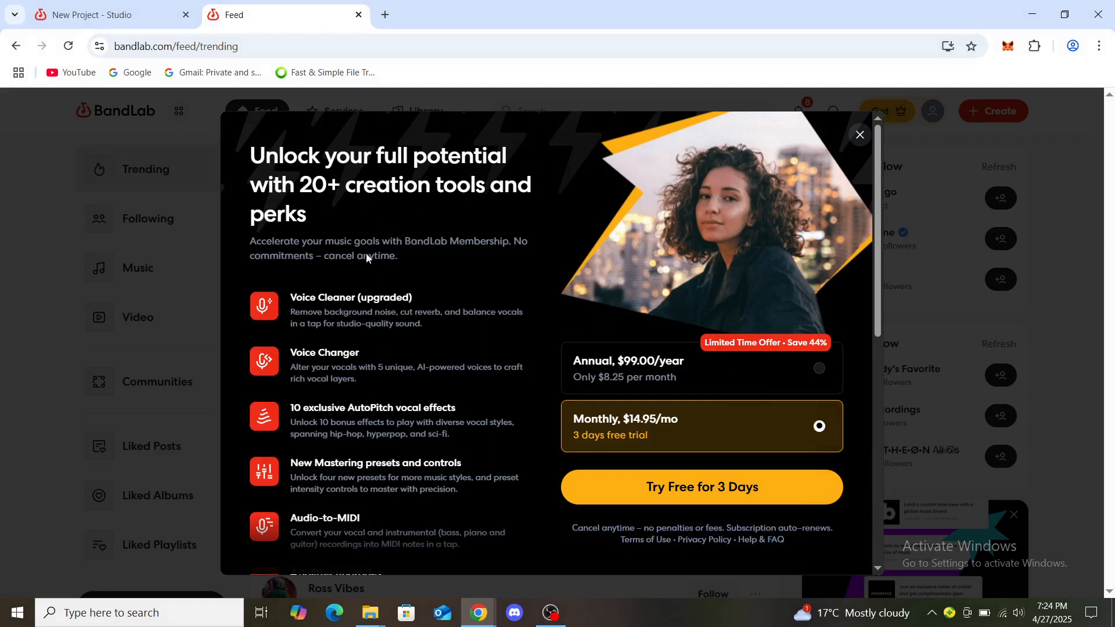
mouse_move(403, 359)
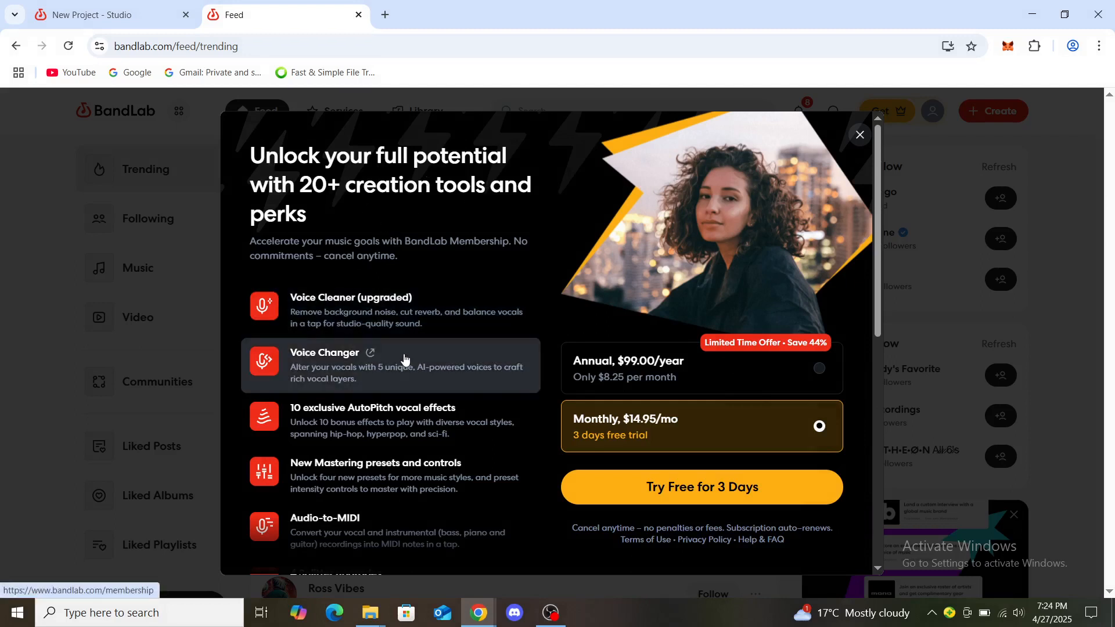
mouse_move(873, 269)
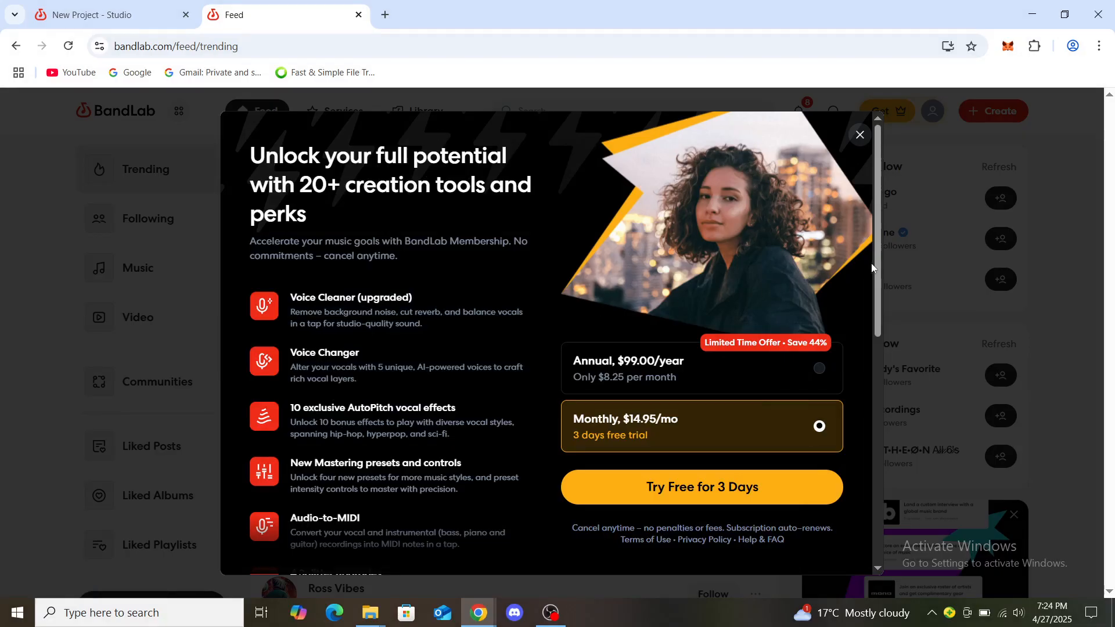
scroll("down", 3)
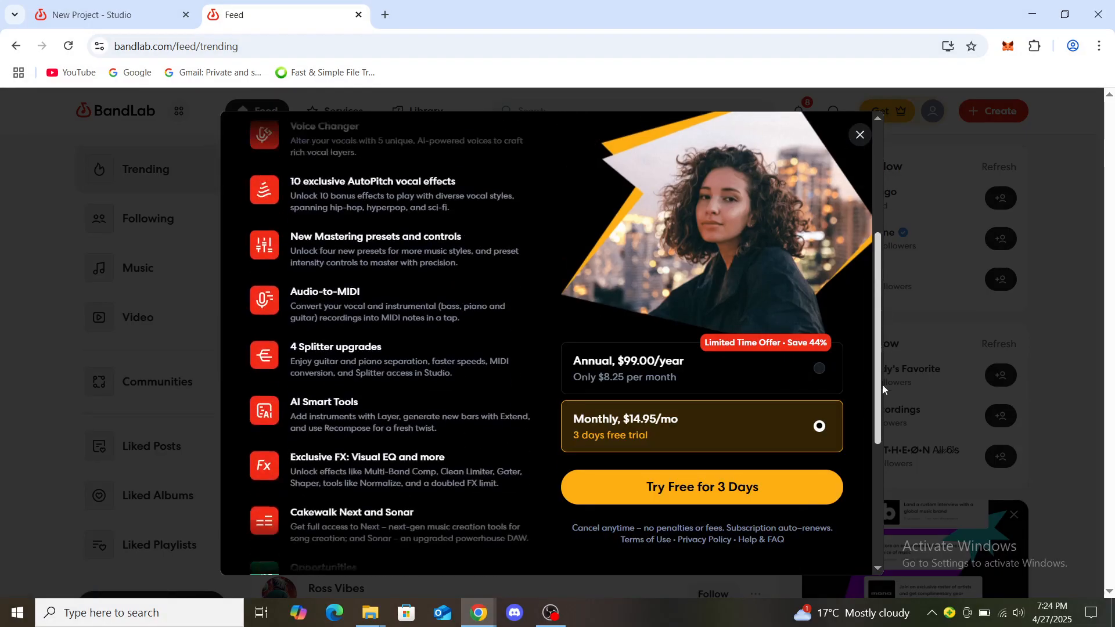
scroll("down", 3)
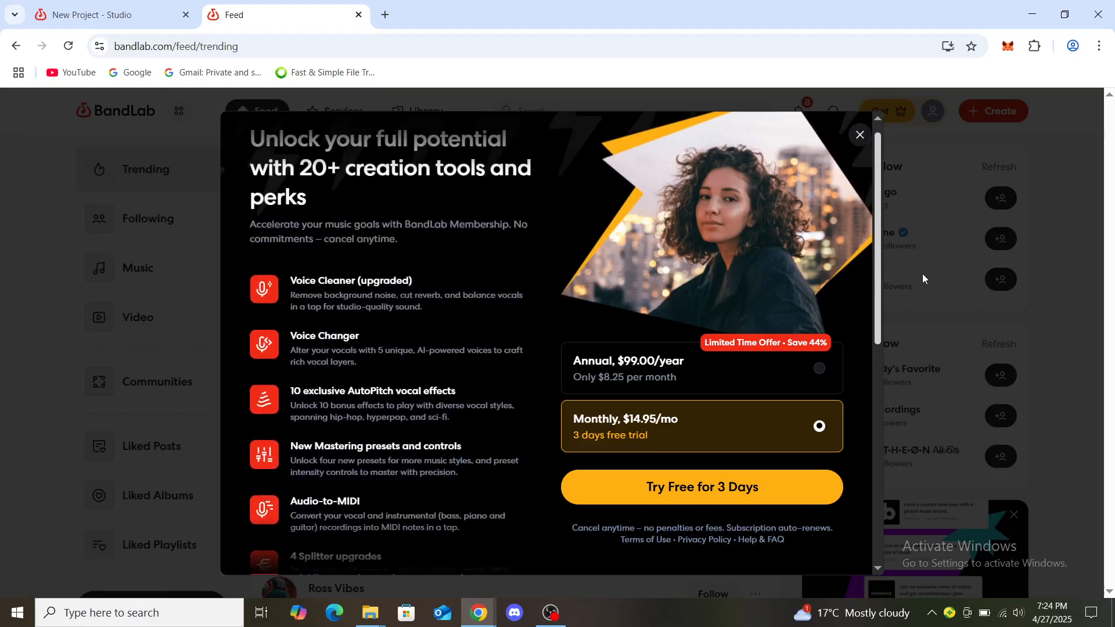
scroll("down", 3)
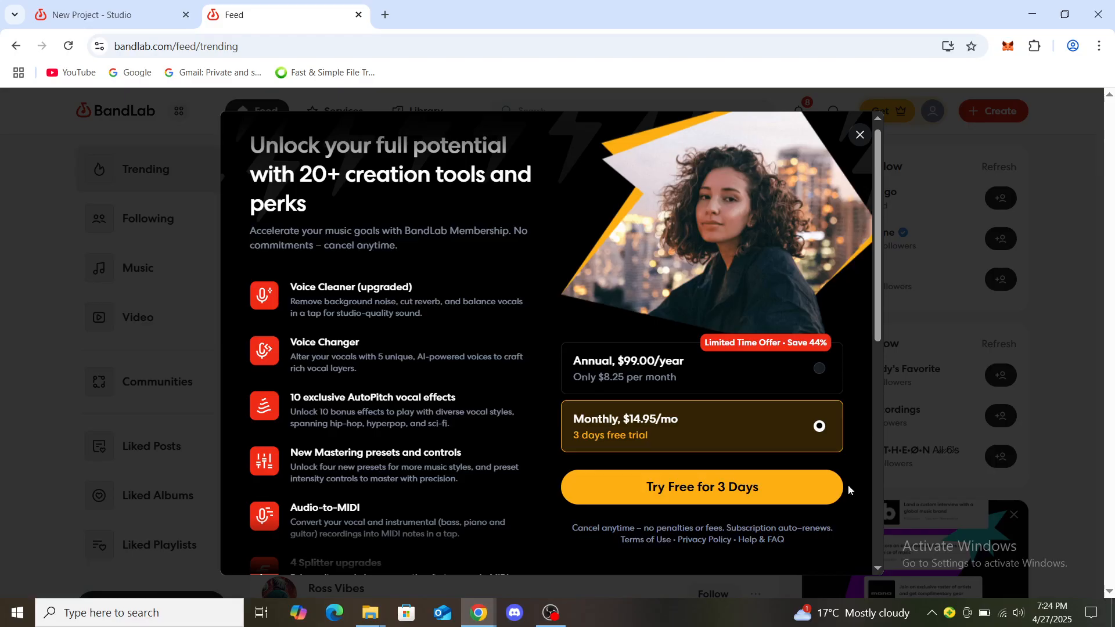
mouse_move(860, 135)
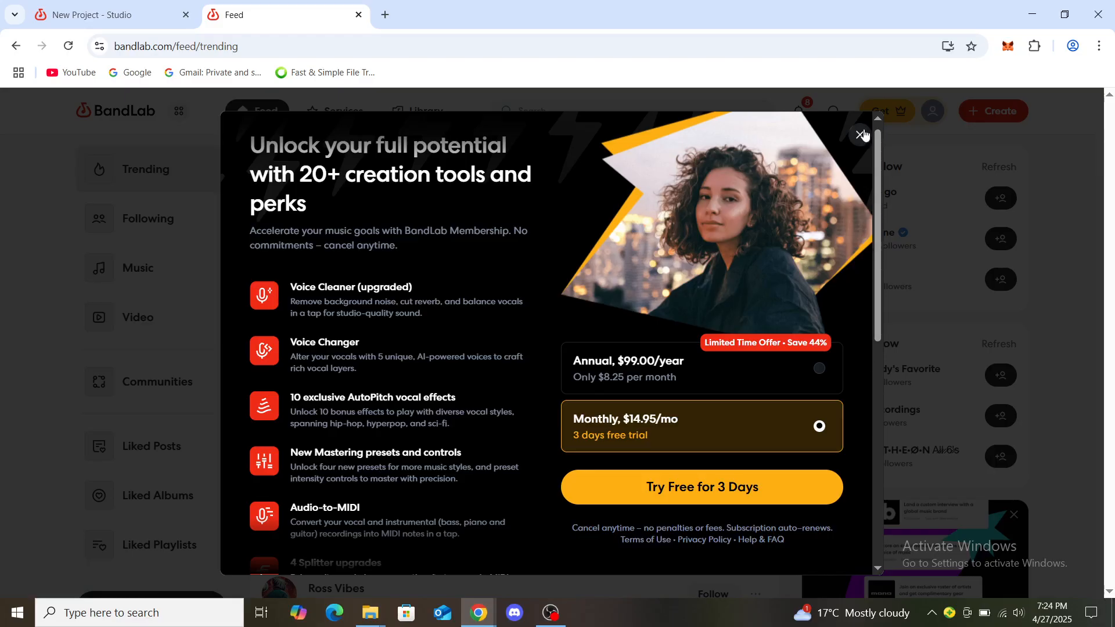
Close the membership dialog and go to Settings from the profile avatar menu
left_click(862, 134)
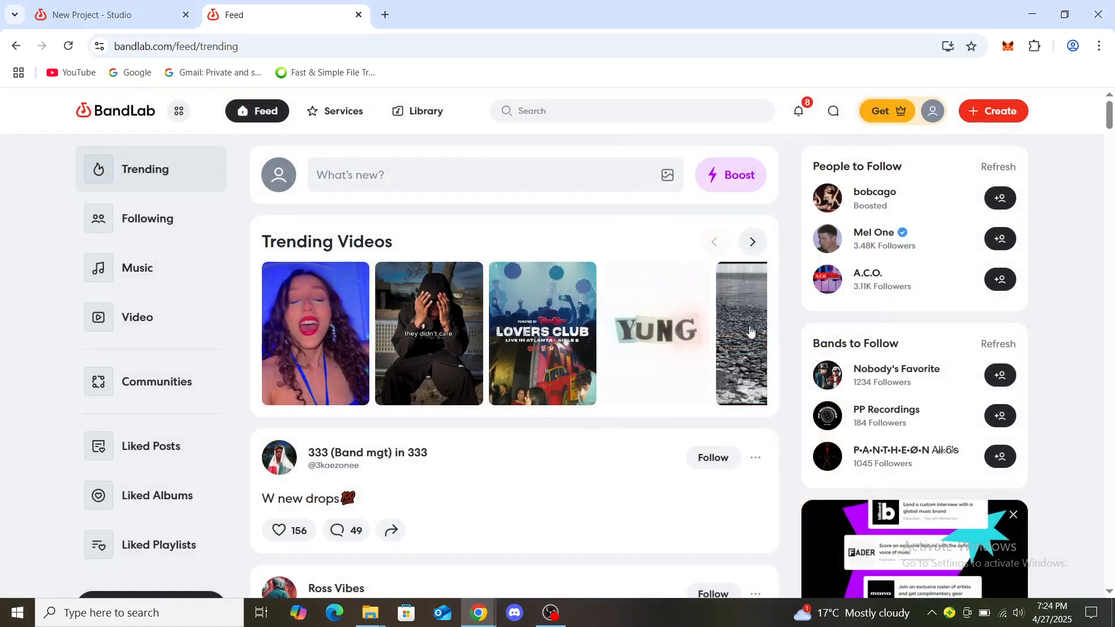
mouse_move(795, 301)
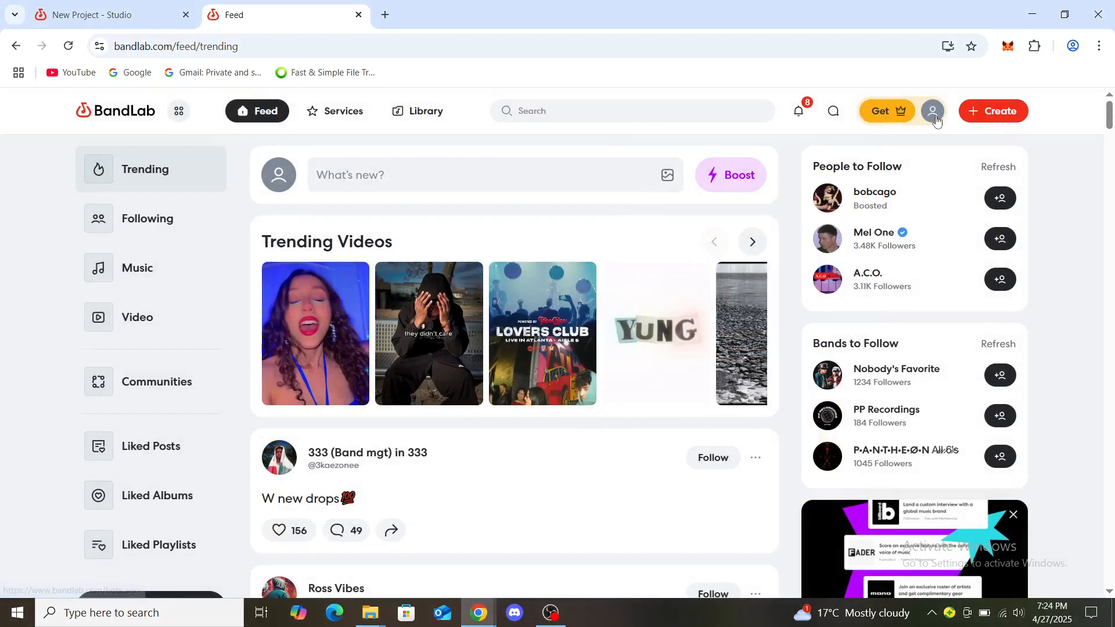
left_click(932, 110)
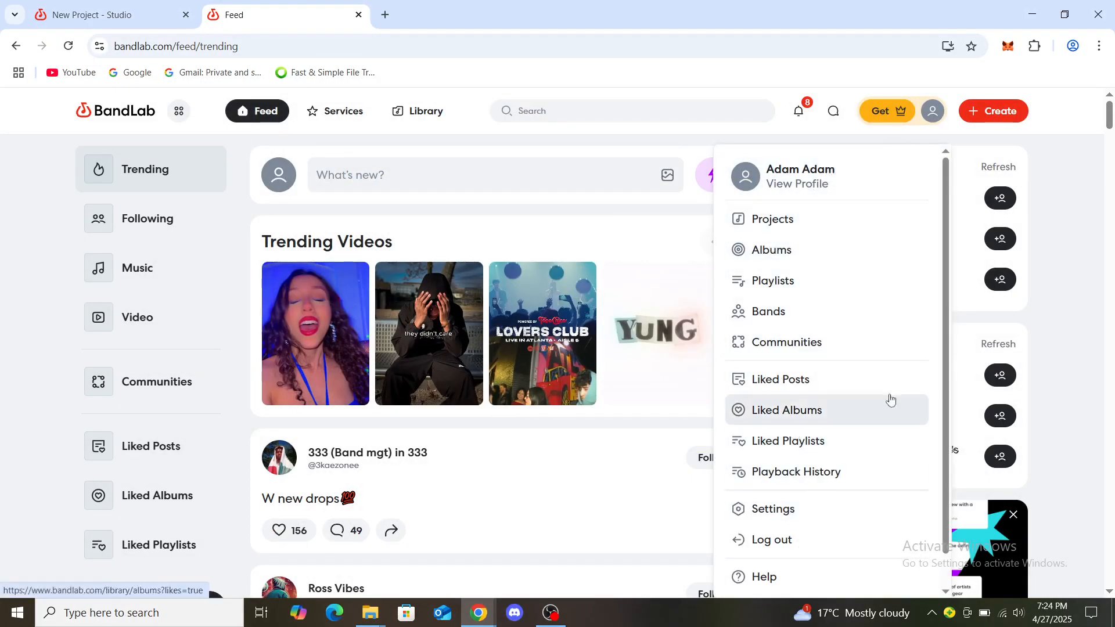
left_click(773, 511)
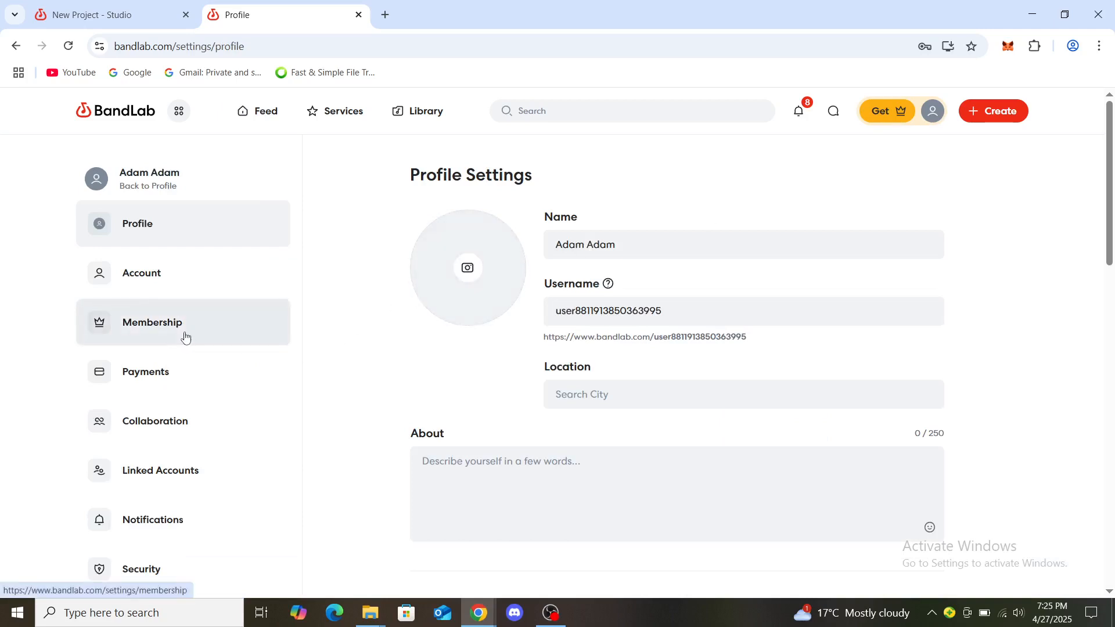
View the Inactive membership status under Membership settings, then return to the Feed
left_click(151, 322)
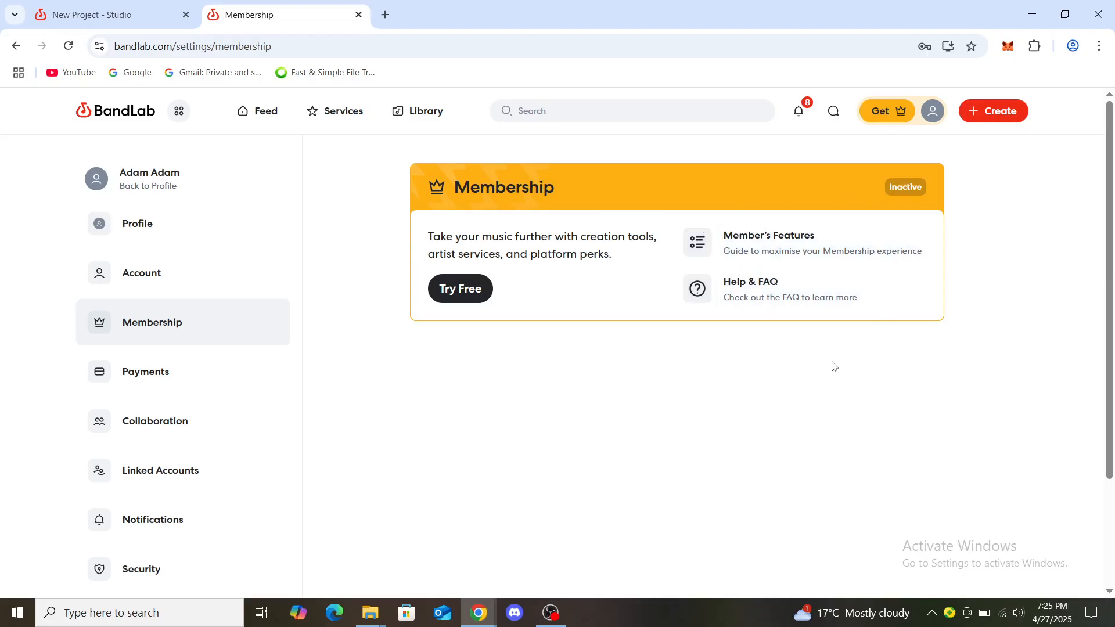
mouse_move(748, 288)
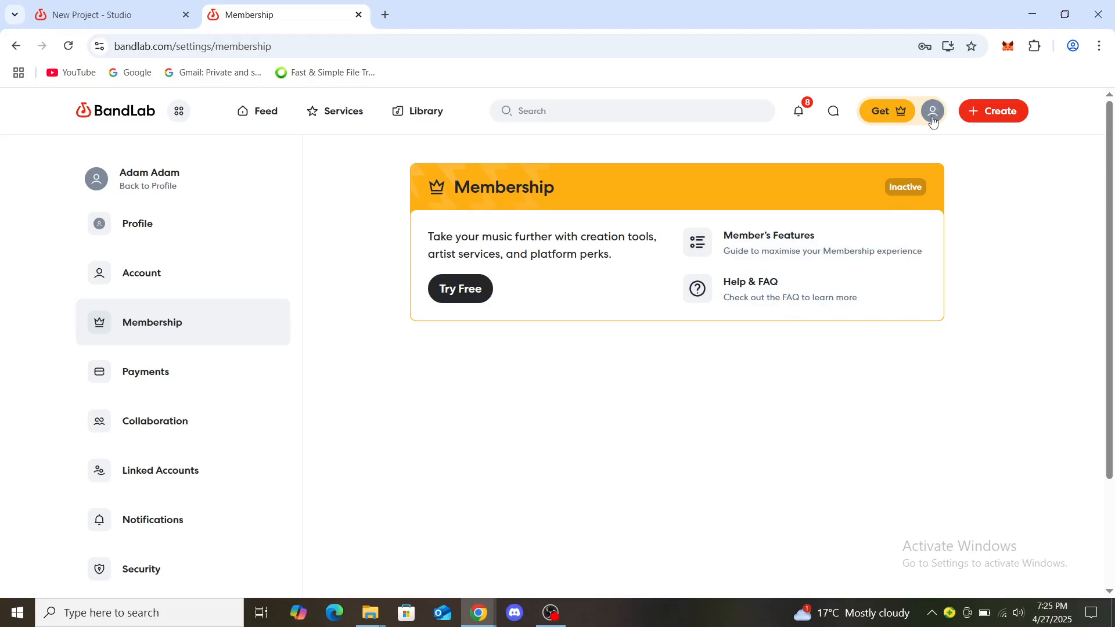
left_click(931, 111)
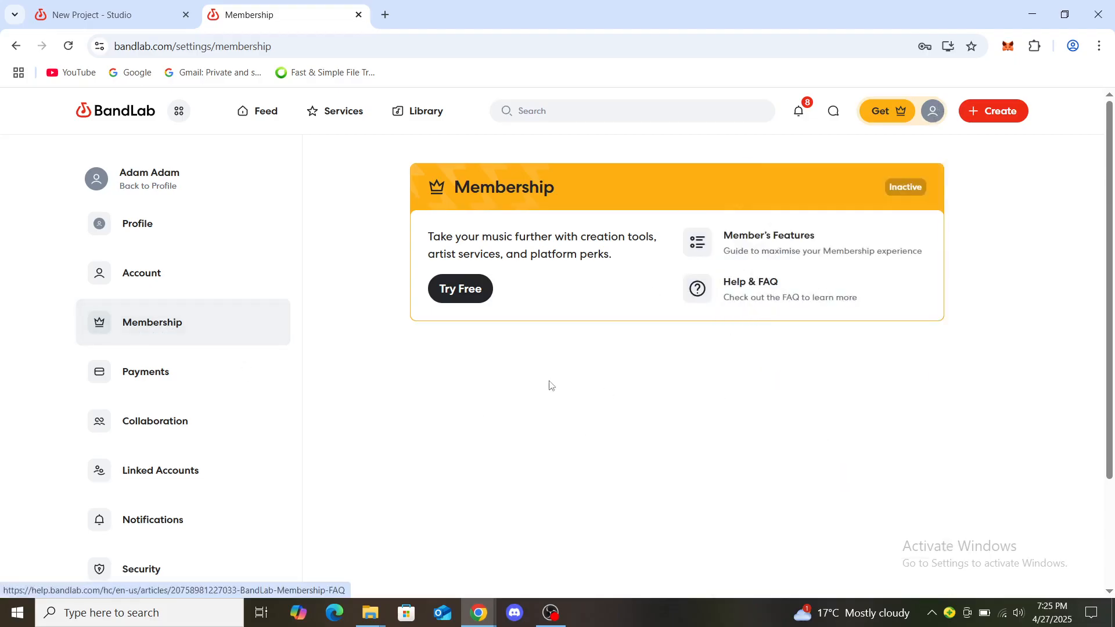
mouse_move(909, 249)
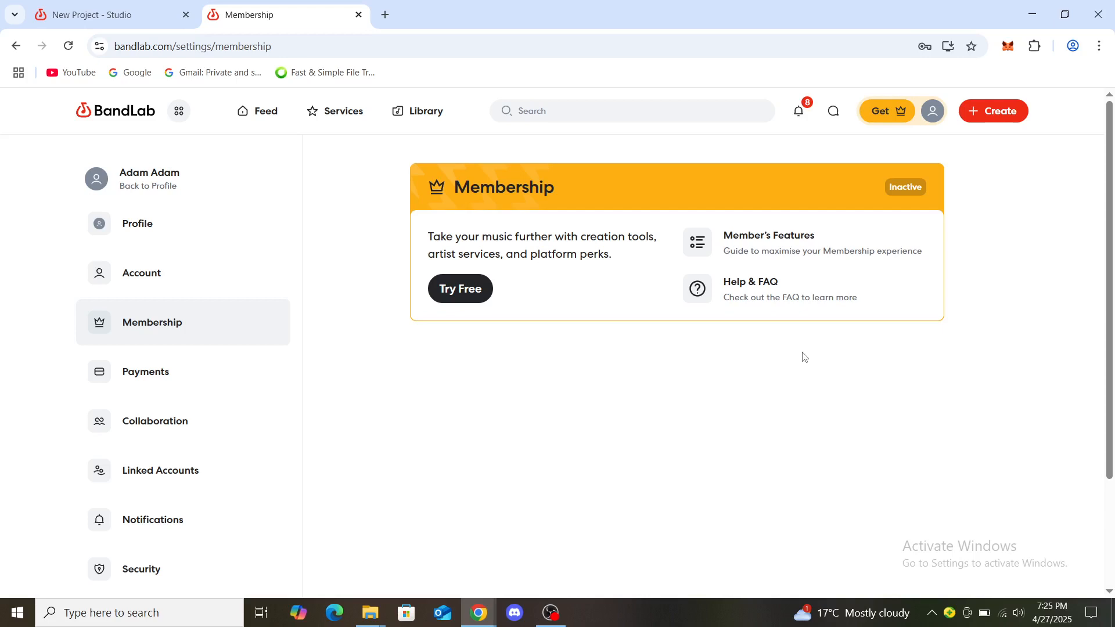
mouse_move(214, 328)
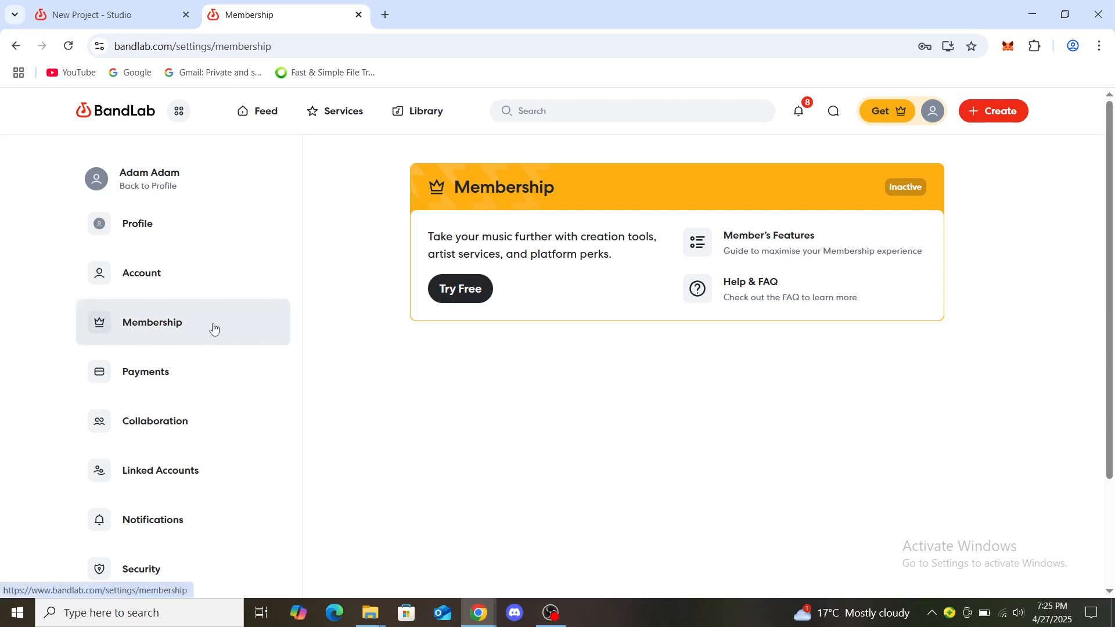
mouse_move(145, 321)
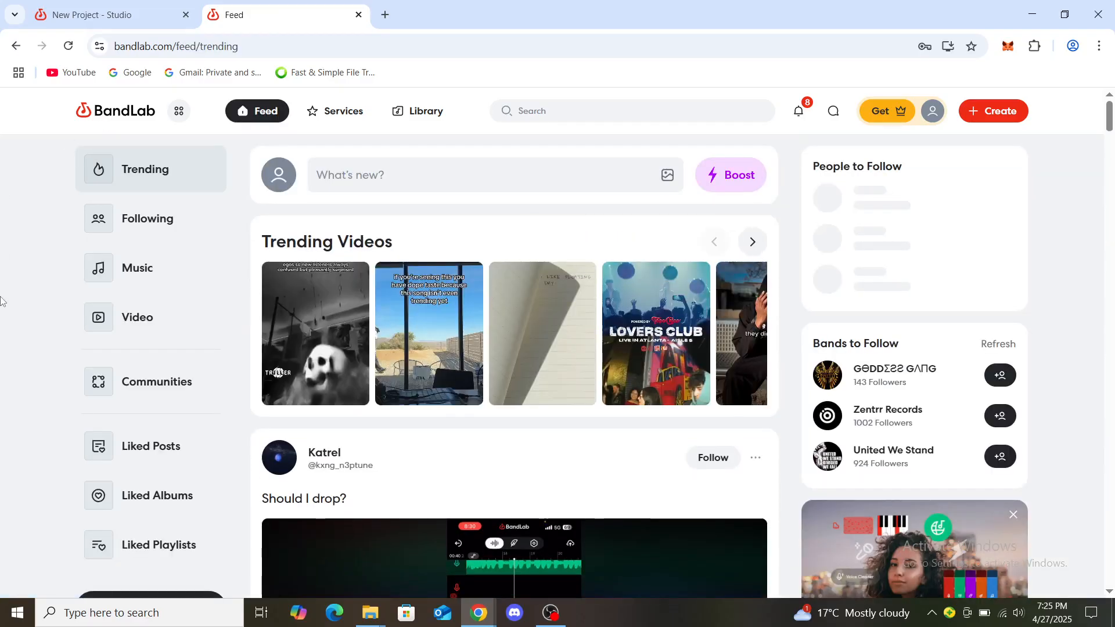
left_click(997, 166)
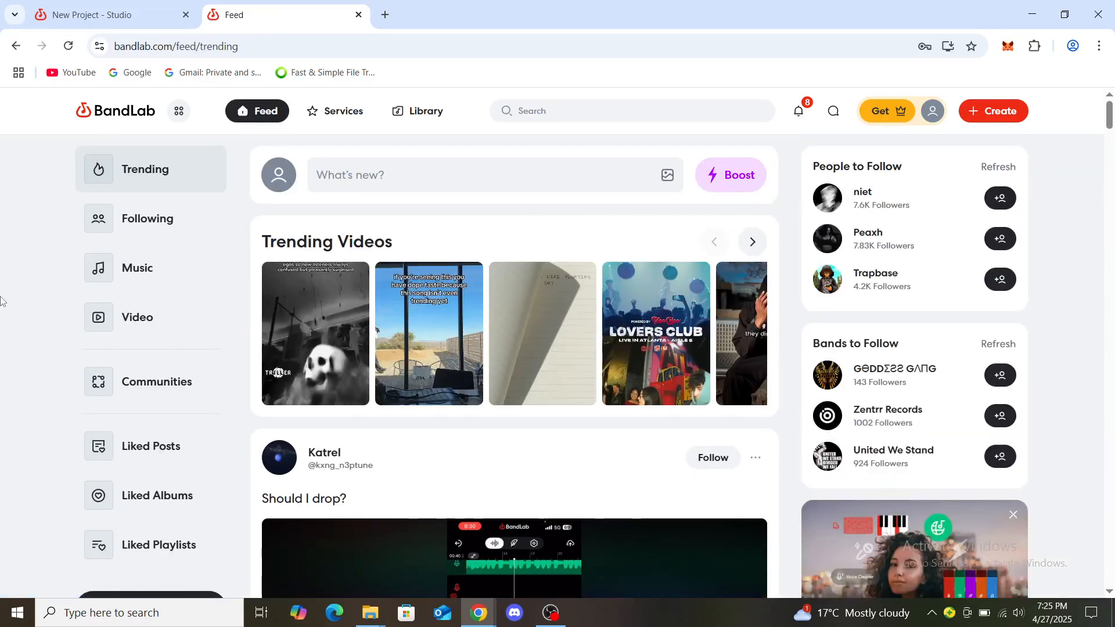